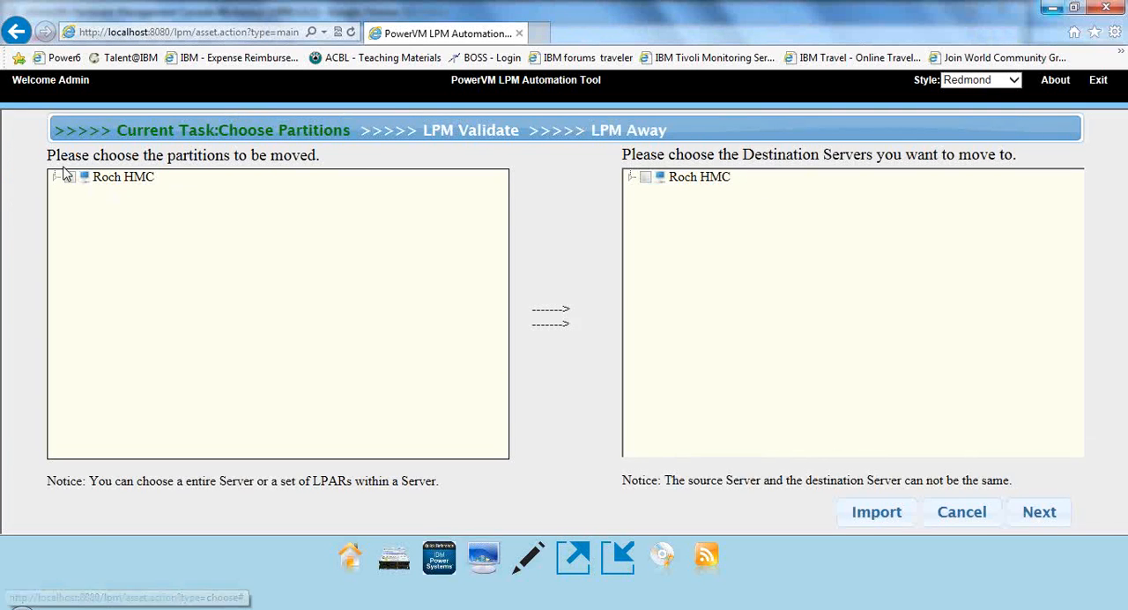
Mark BOBAIX1, BOBAIX2, CTCAIX1 and CTCAIX2 on CTCHA1 for migration, with CTCMOBILE as destination
left_click(55, 176)
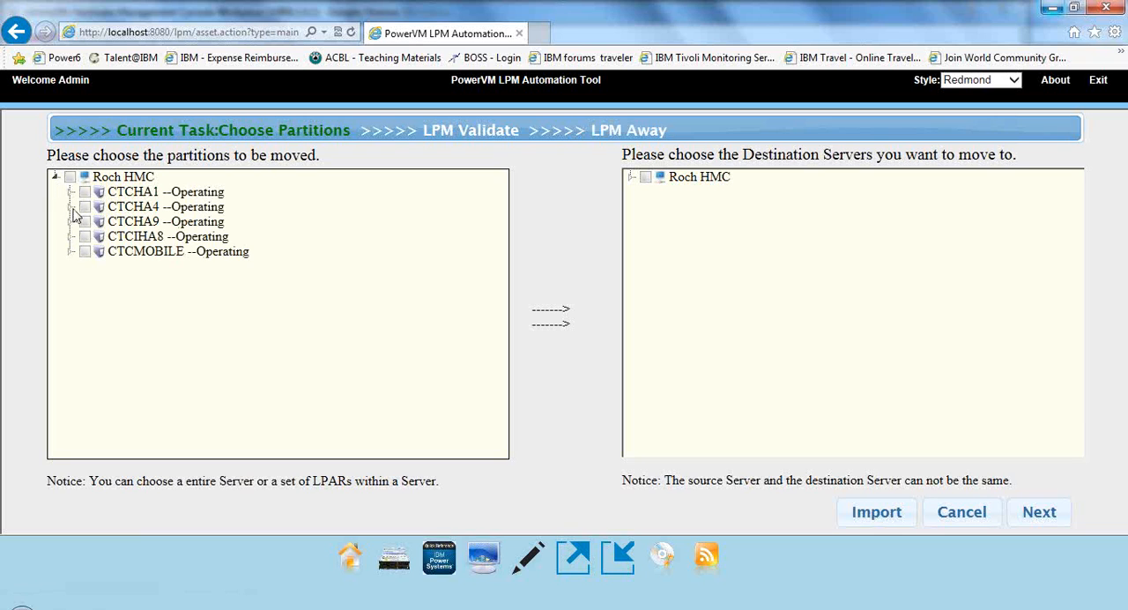
left_click(73, 192)
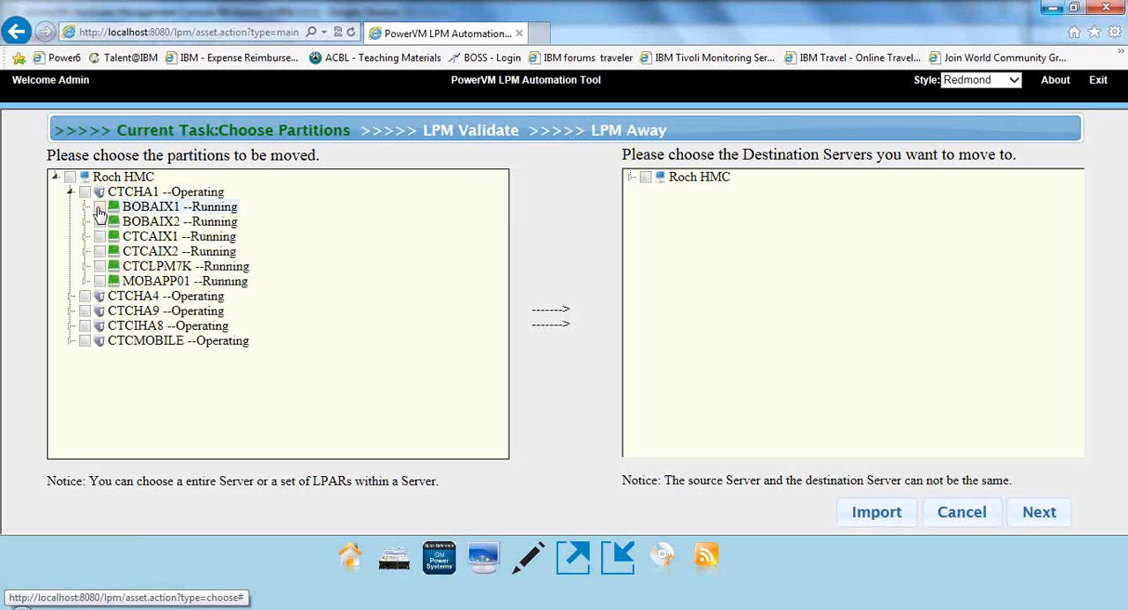
left_click(87, 206)
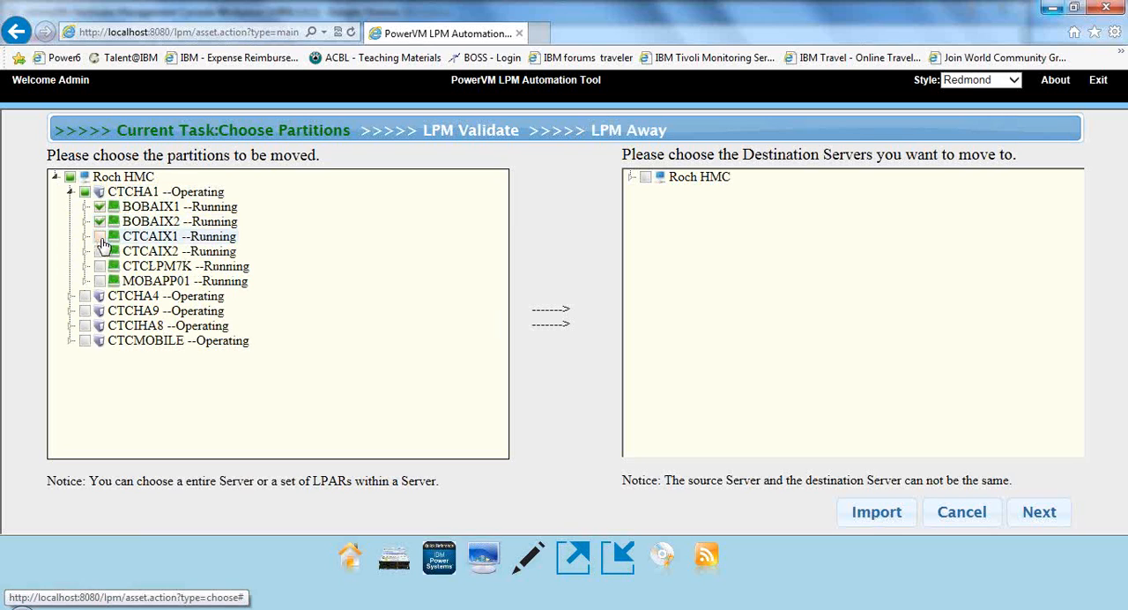
left_click(100, 236)
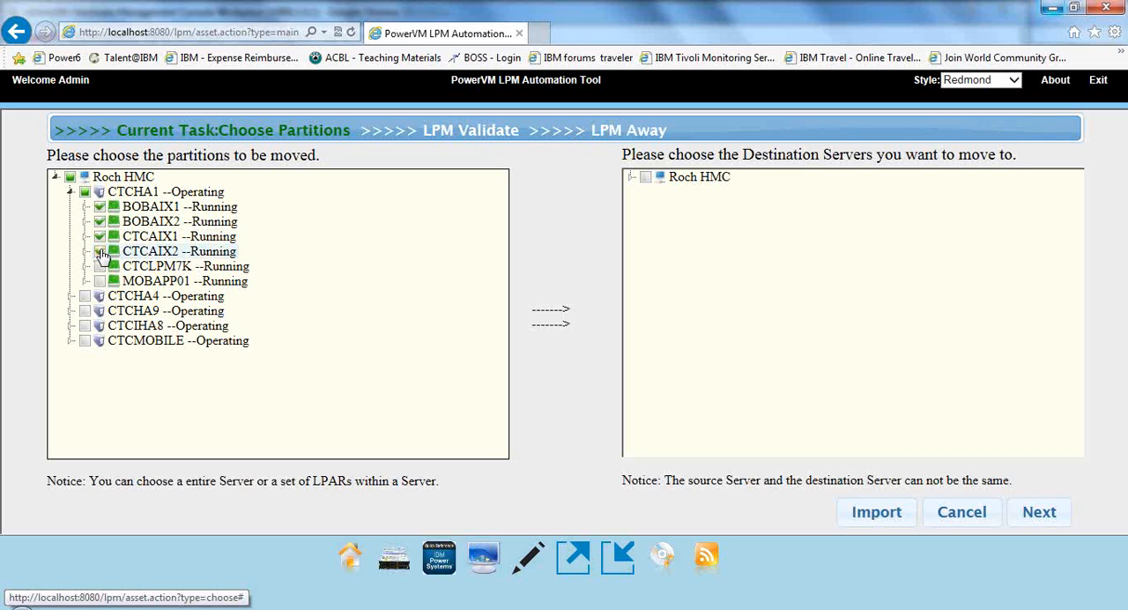
left_click(96, 251)
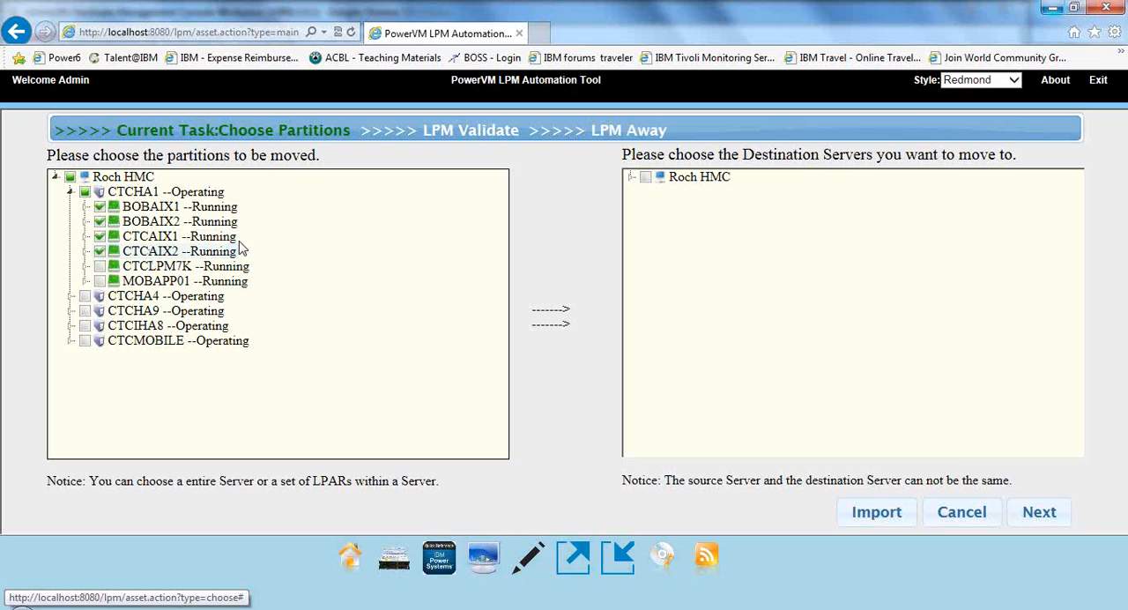
mouse_move(629, 181)
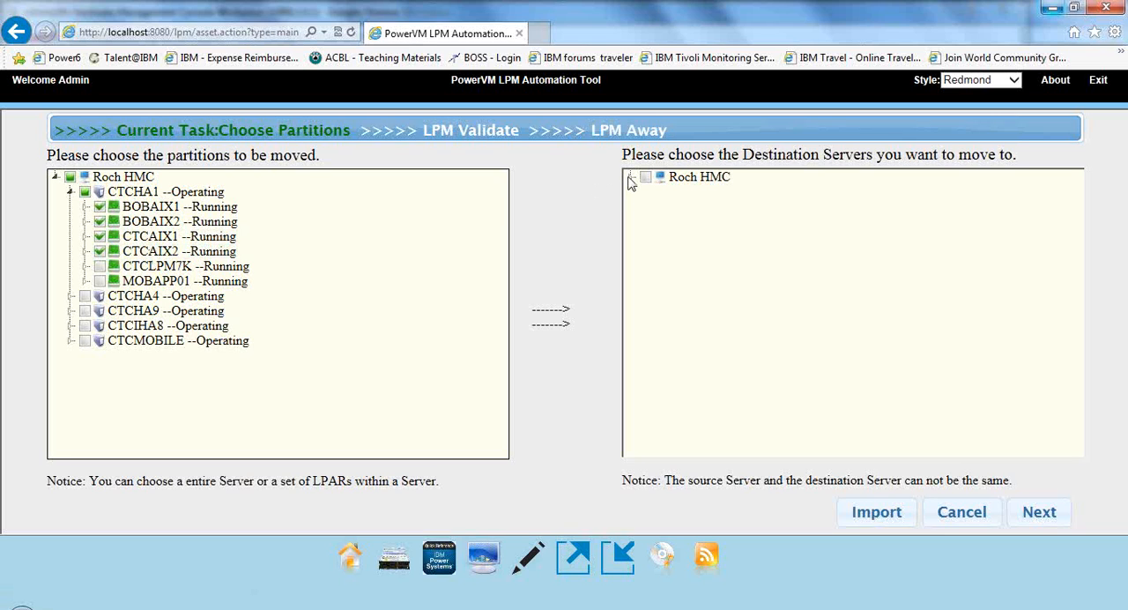
left_click(629, 176)
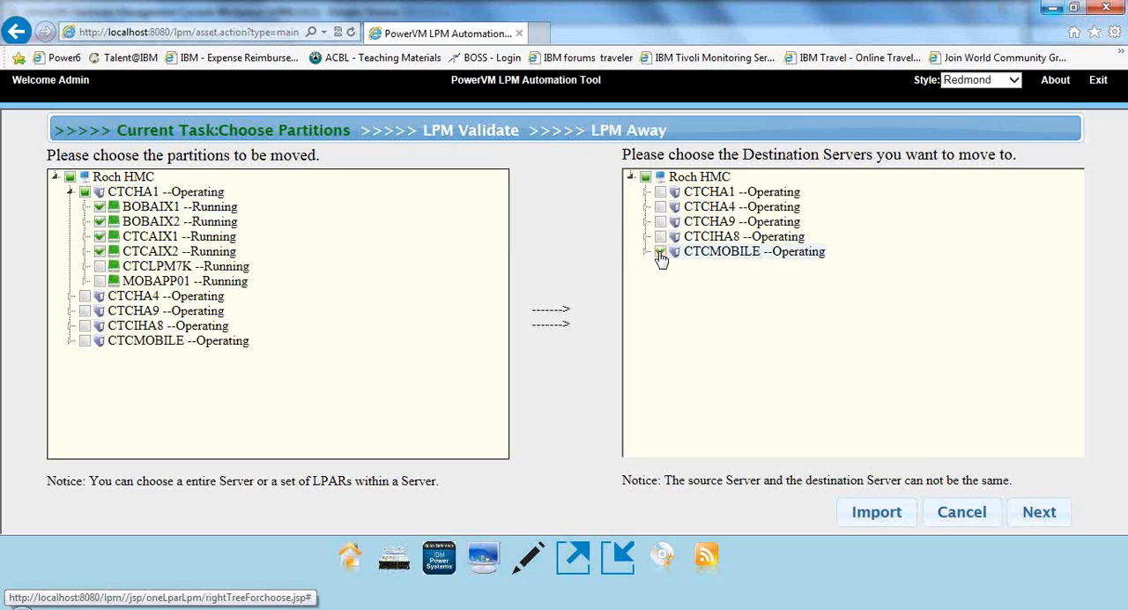
left_click(660, 251)
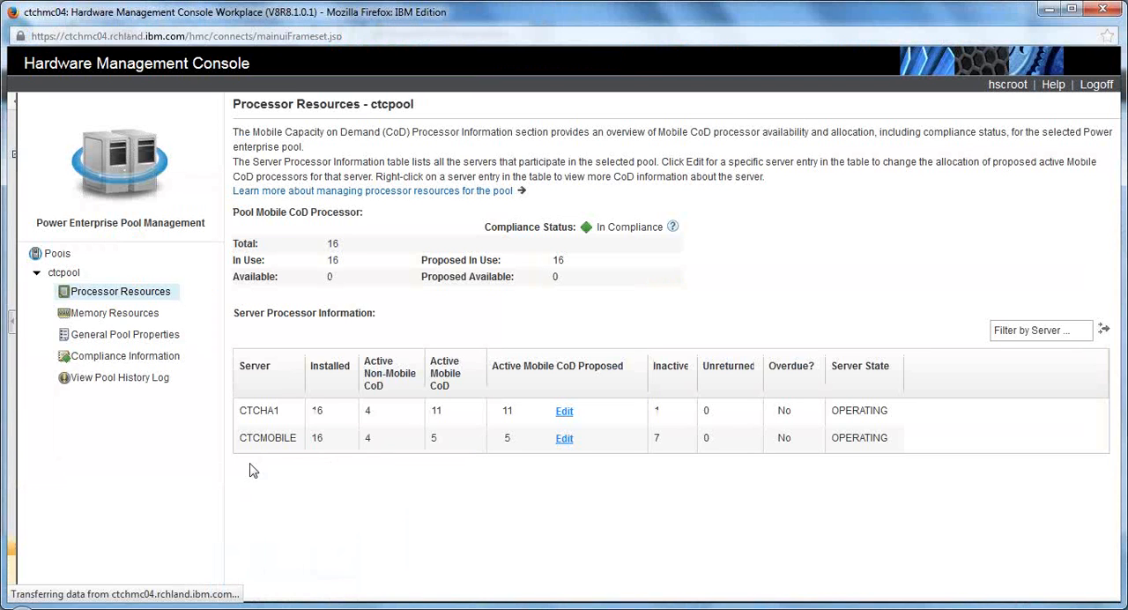
List the HMC's five managed servers with their available processing units and memory
left_click(268, 437)
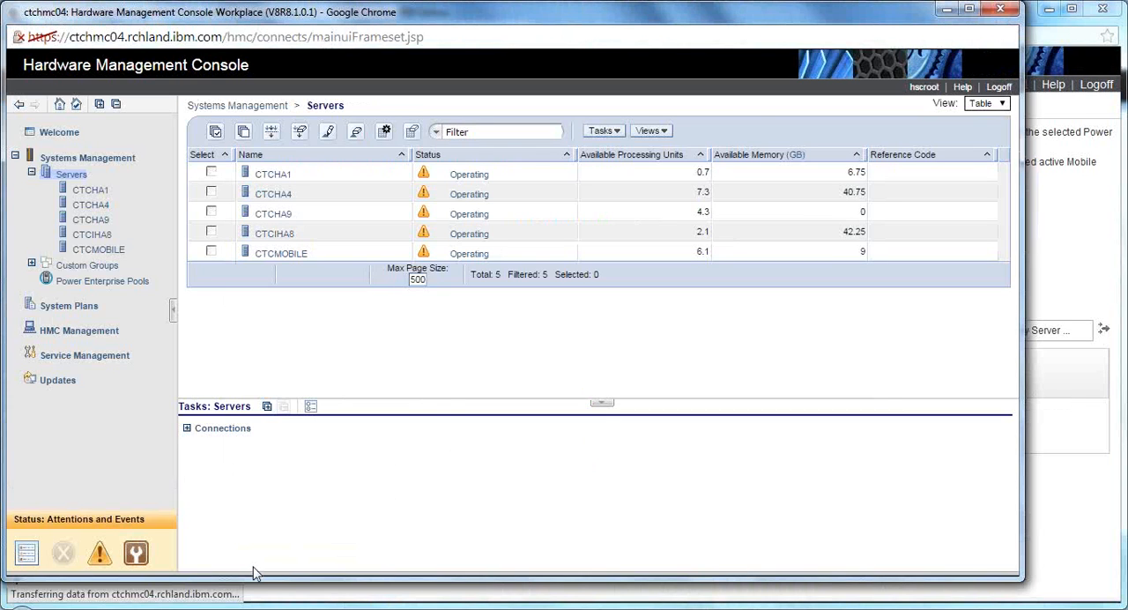
mouse_move(527, 197)
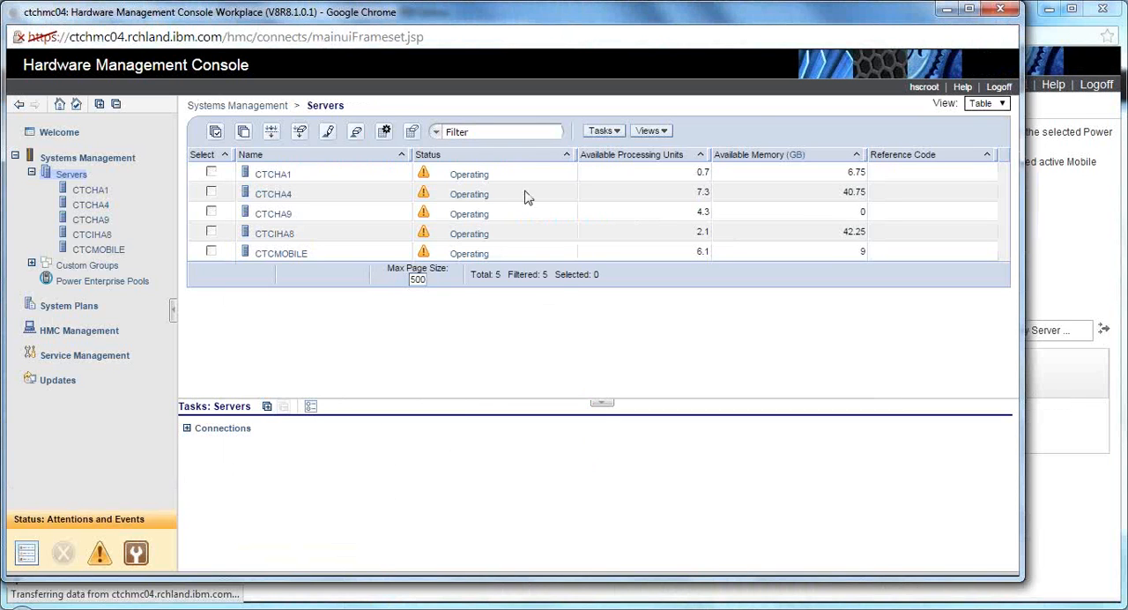
mouse_move(354, 190)
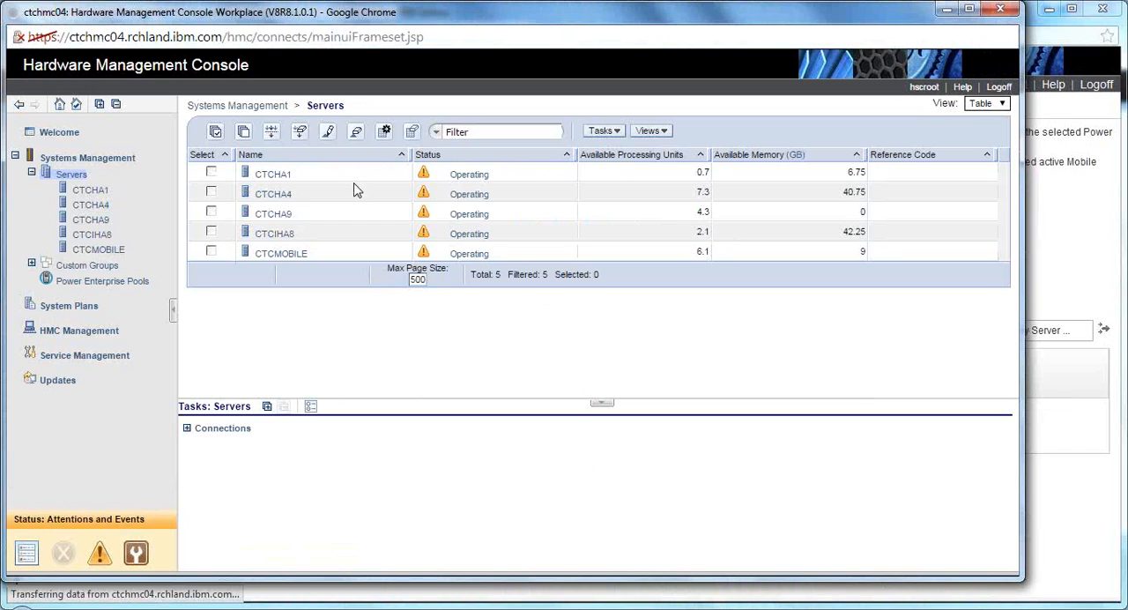
mouse_move(689, 257)
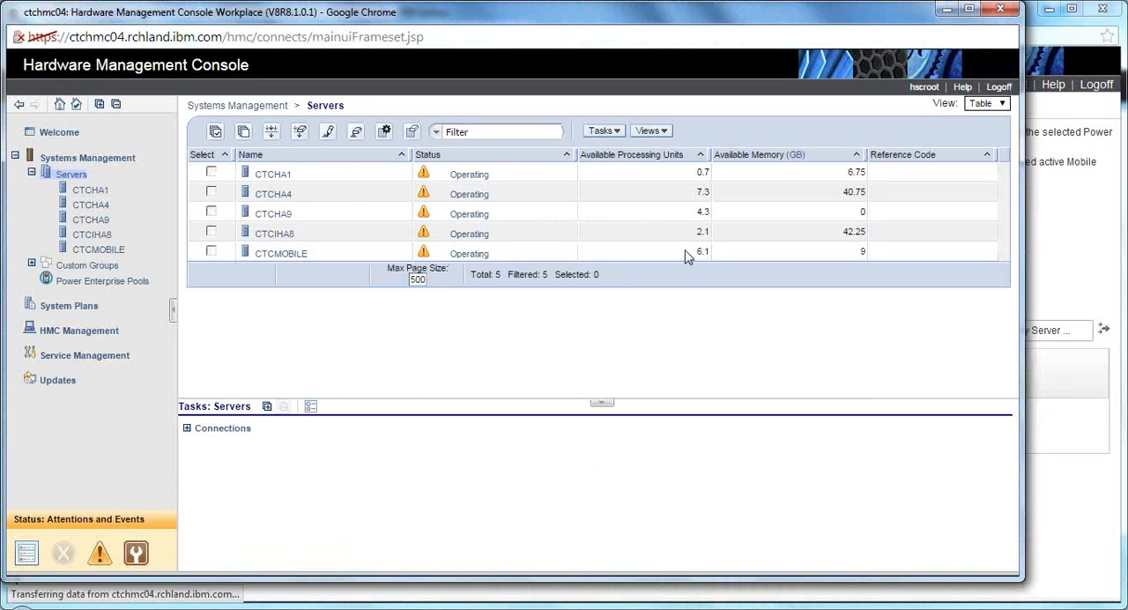
mouse_move(688, 256)
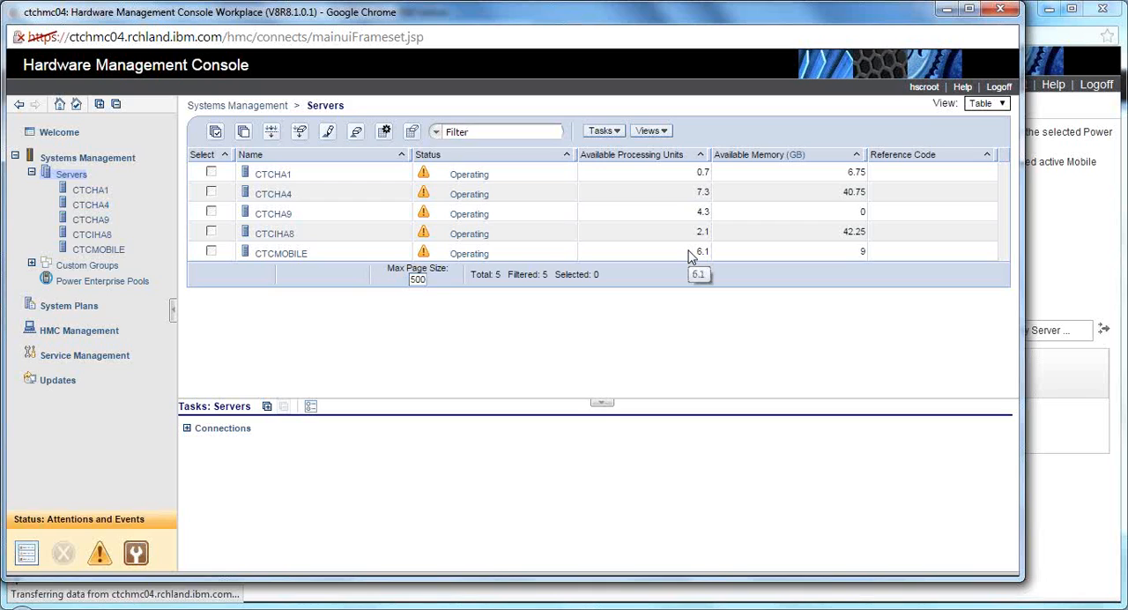
mouse_move(765, 265)
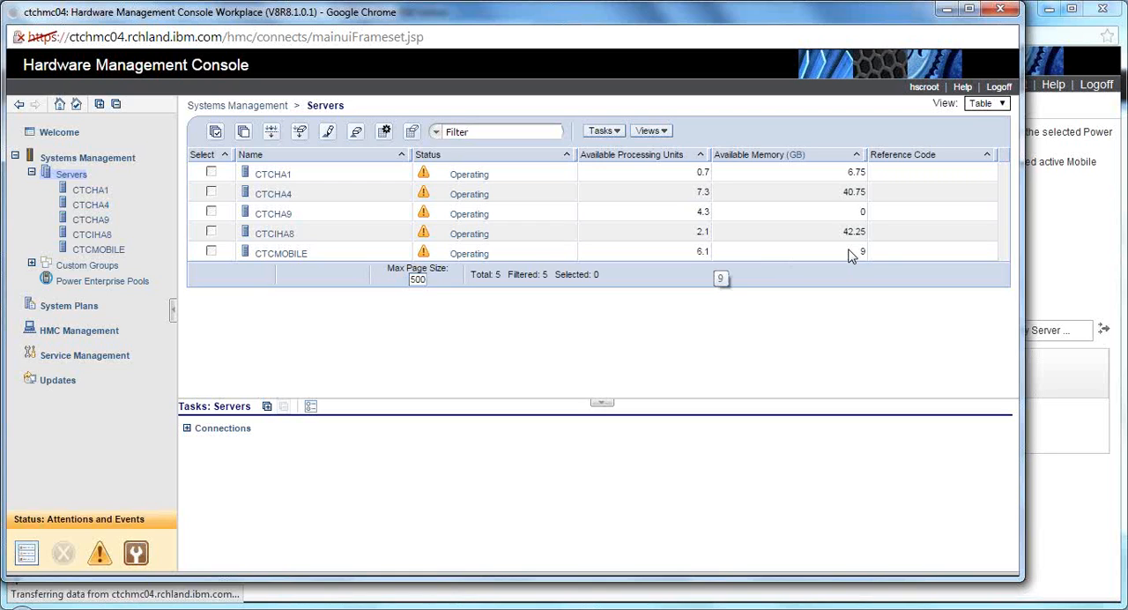
mouse_move(723, 262)
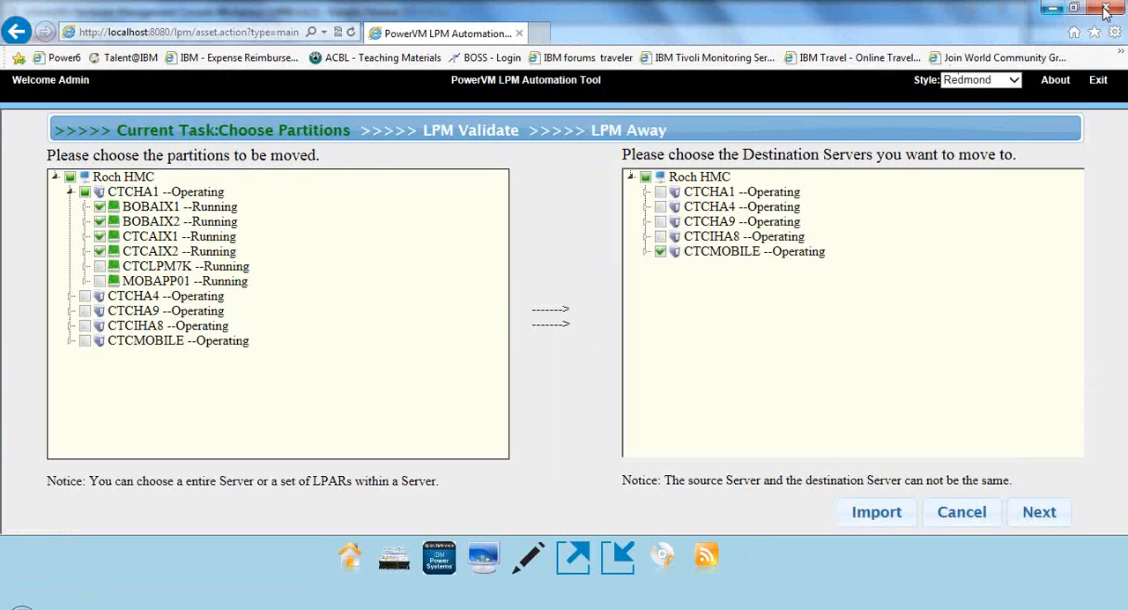
mouse_move(1047, 500)
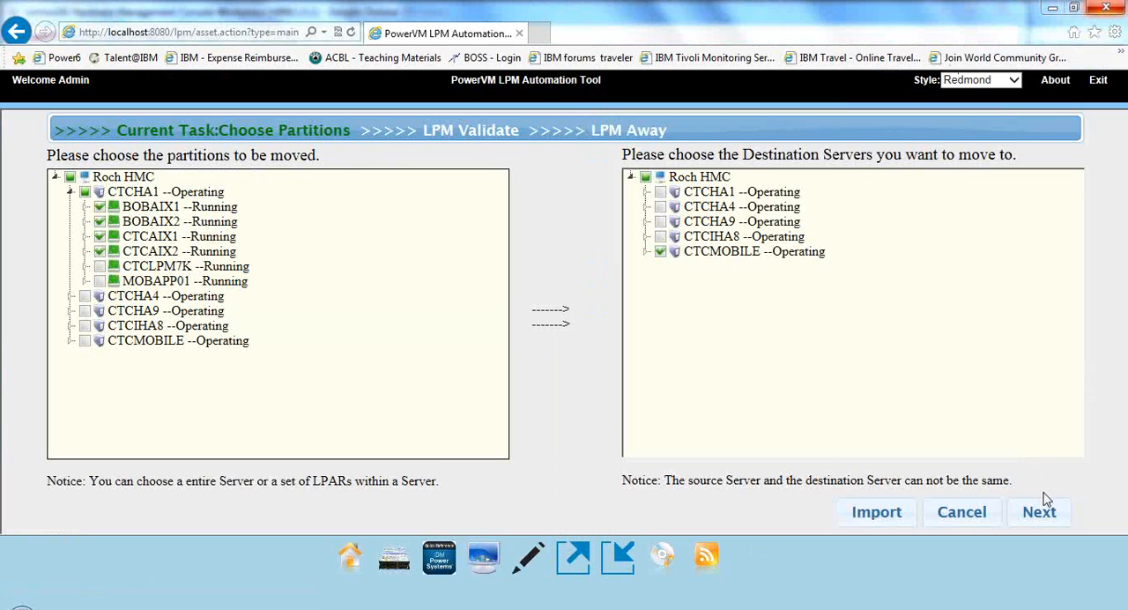
Validate the four partition moves to CTCMOBILE on the LPM Validate page until each shows Success
left_click(1038, 511)
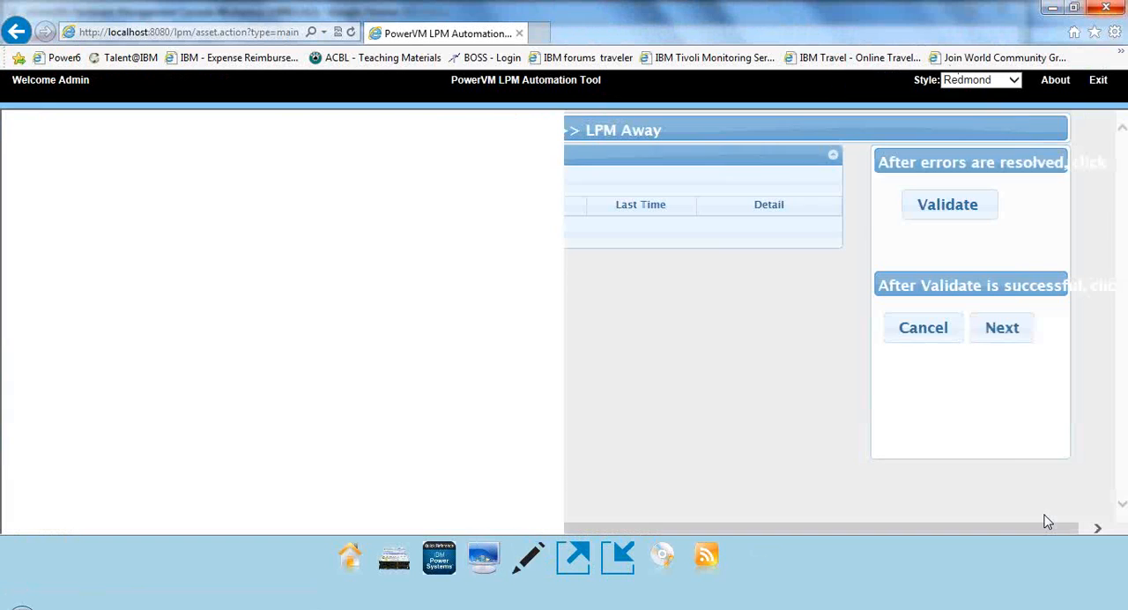
left_click(947, 204)
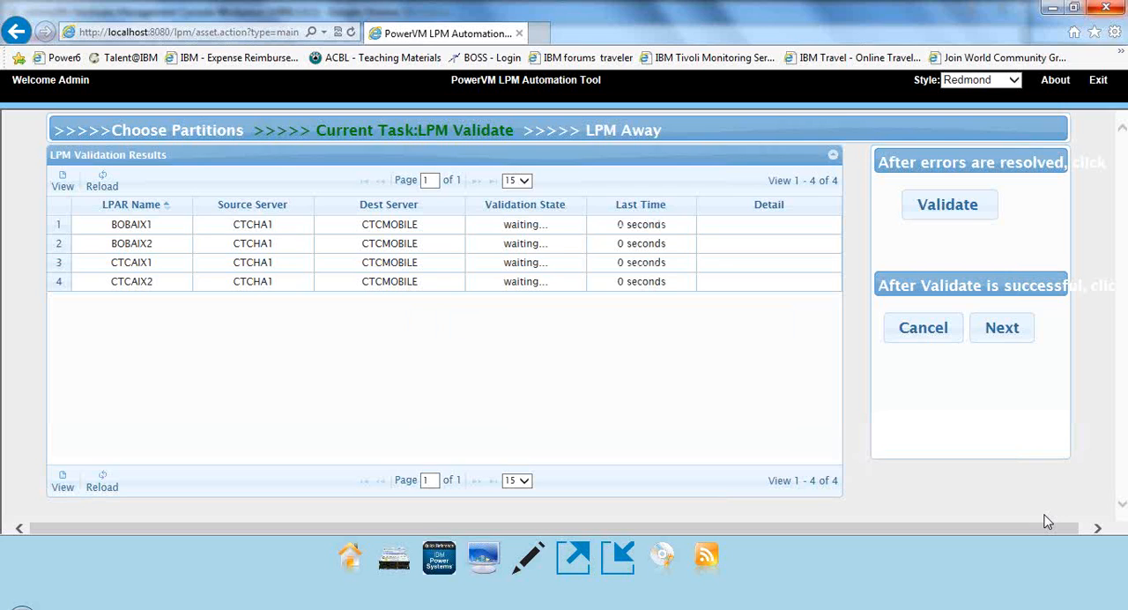
left_click(947, 204)
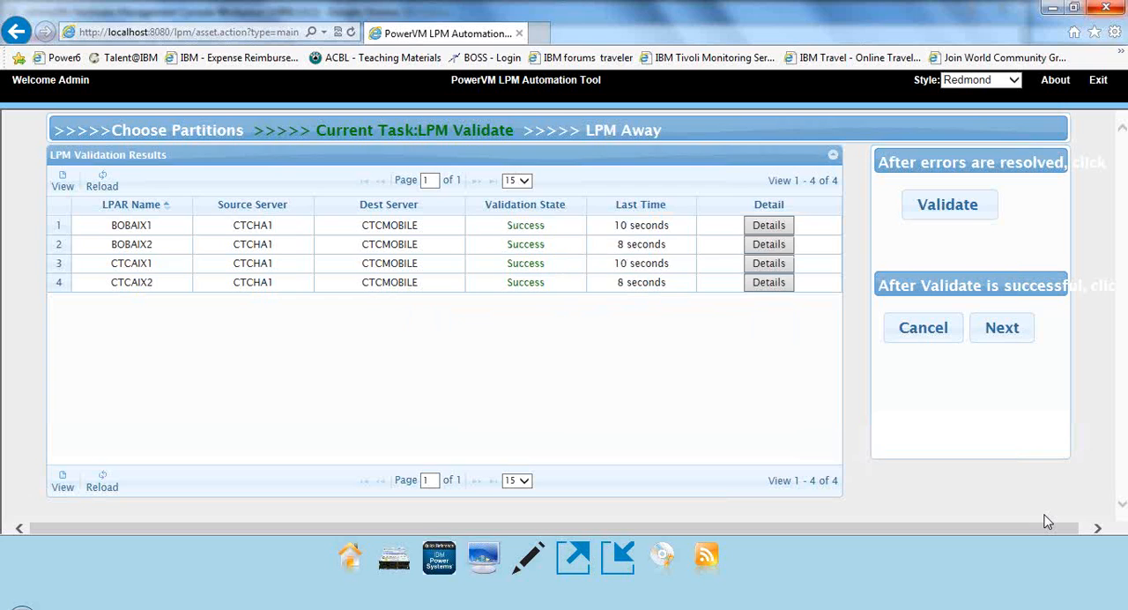
mouse_move(1033, 424)
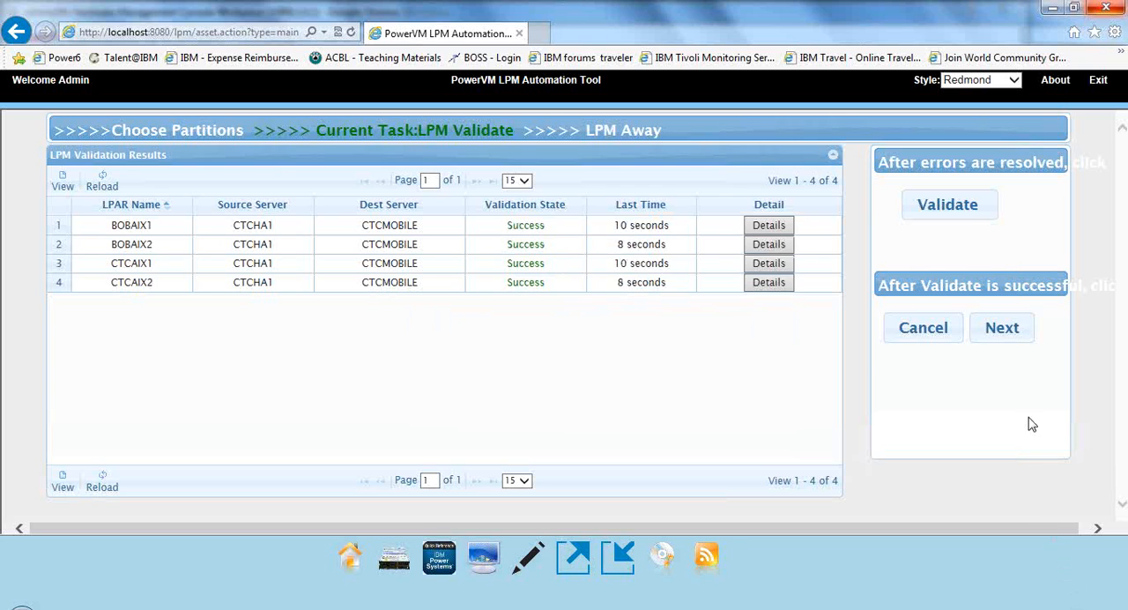
mouse_move(1002, 327)
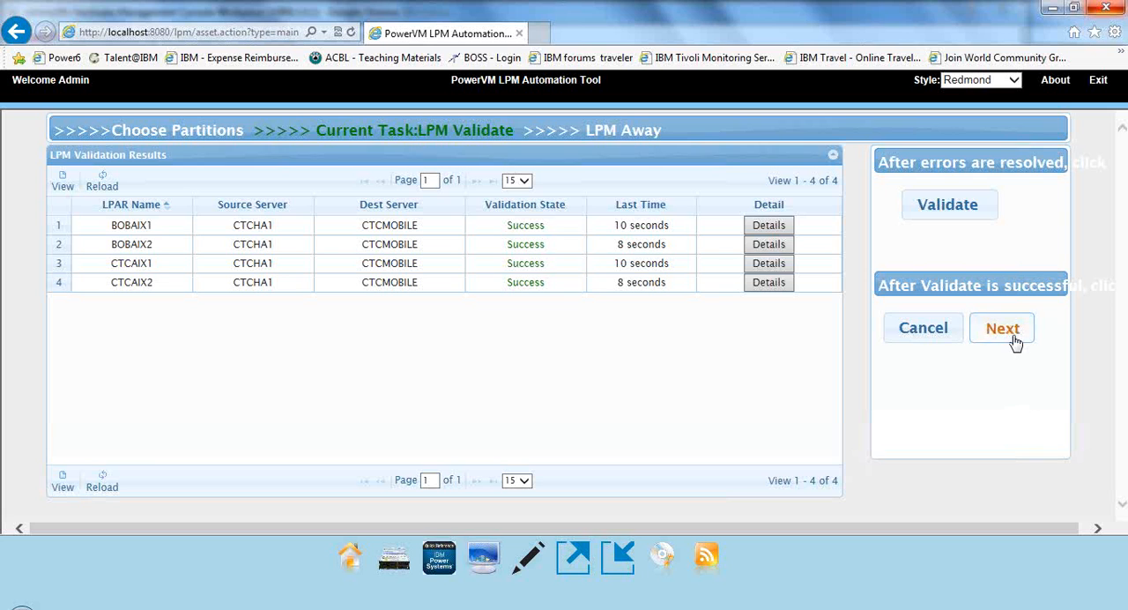
Advance to the LPM Away placement page showing all four partitions assigned to CTCMOBILE
left_click(1002, 328)
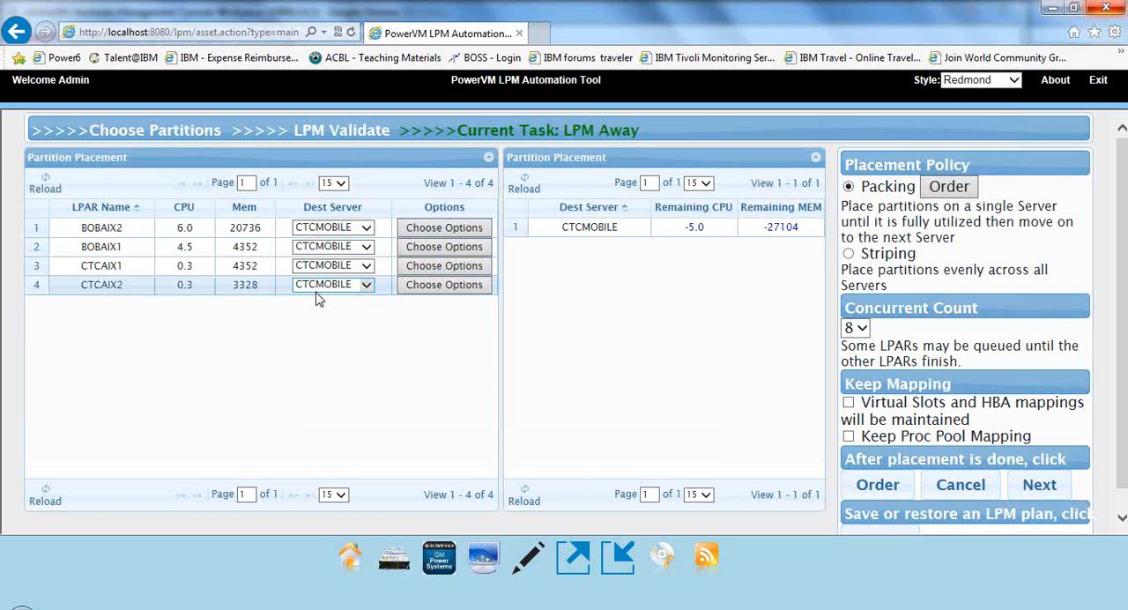
mouse_move(589, 227)
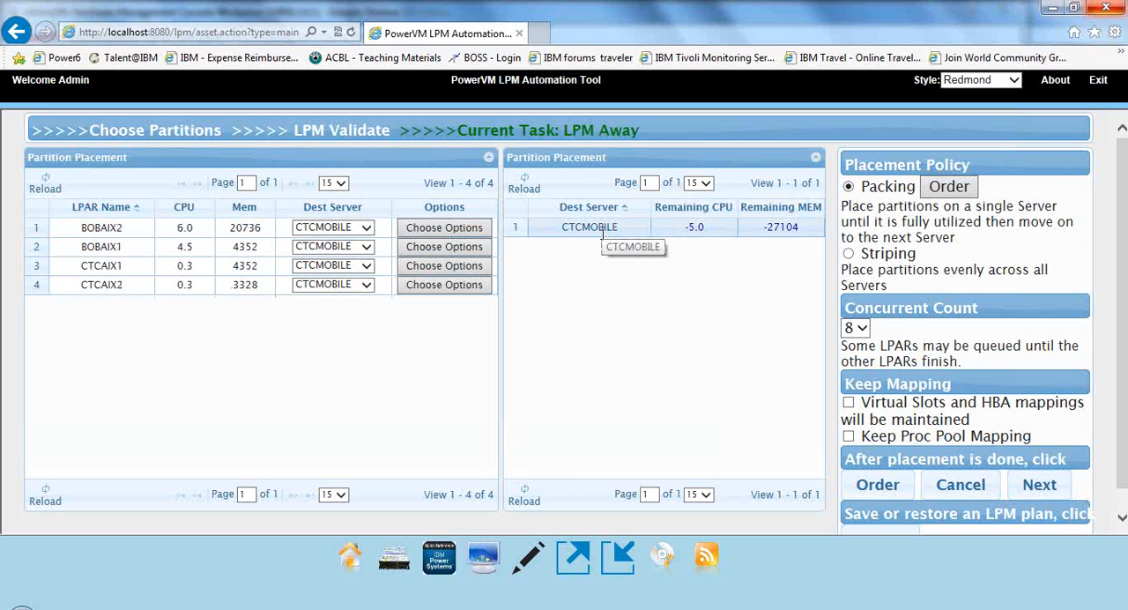
mouse_move(650, 235)
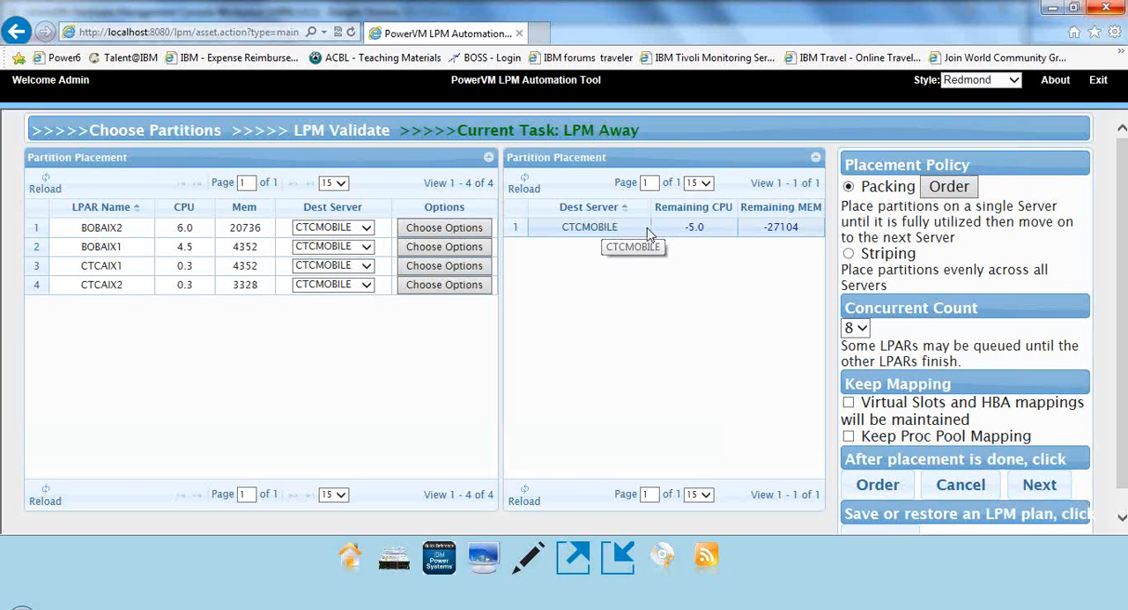
mouse_move(683, 233)
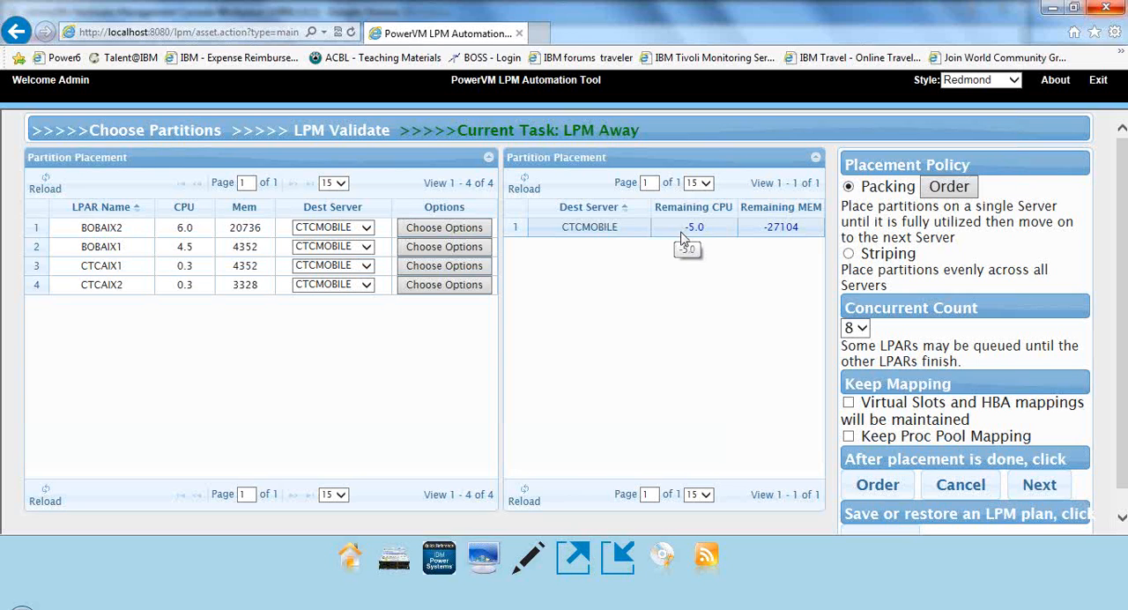
mouse_move(683, 238)
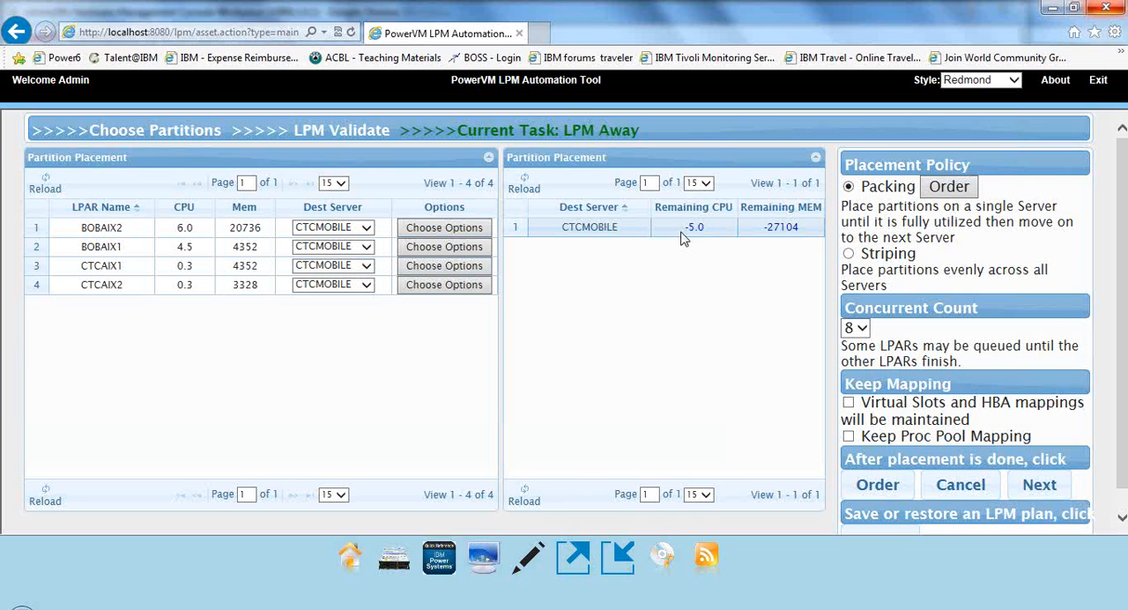
mouse_move(778, 240)
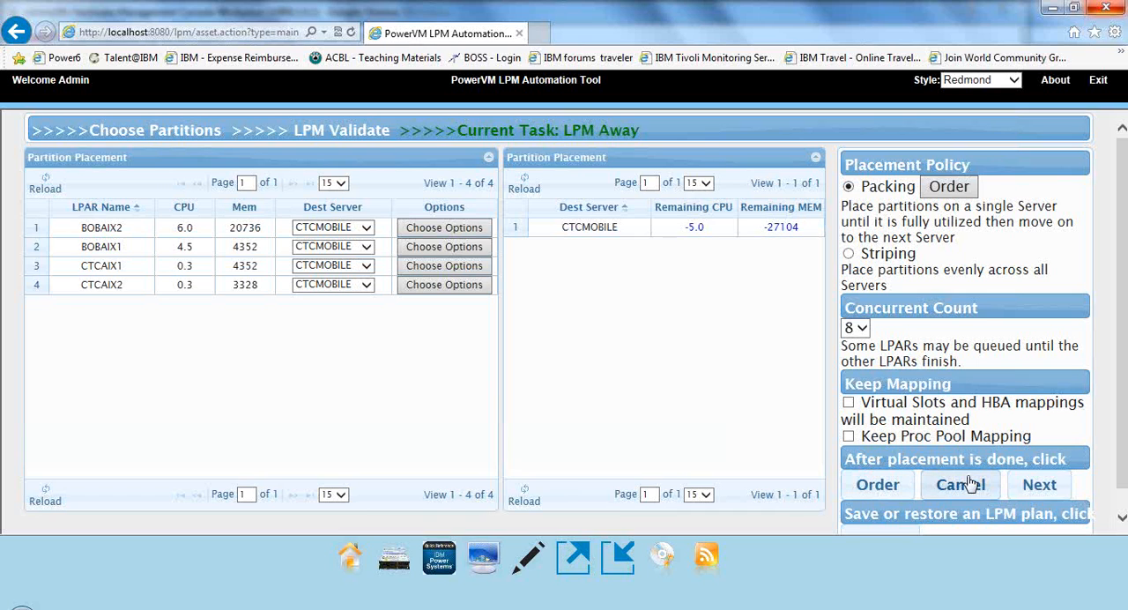
left_click(959, 484)
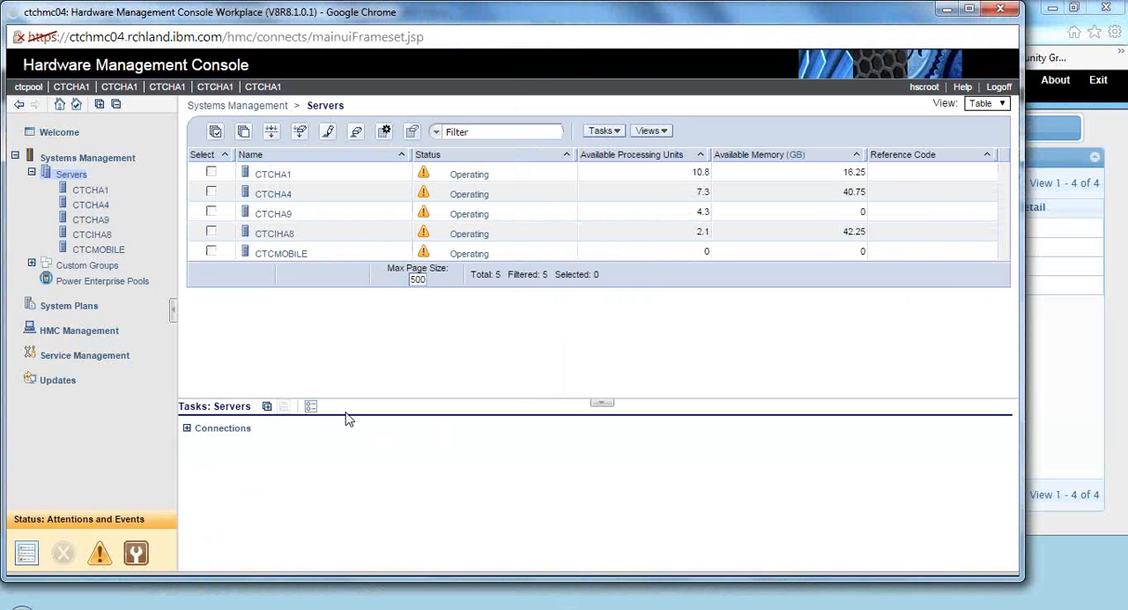
mouse_move(540, 304)
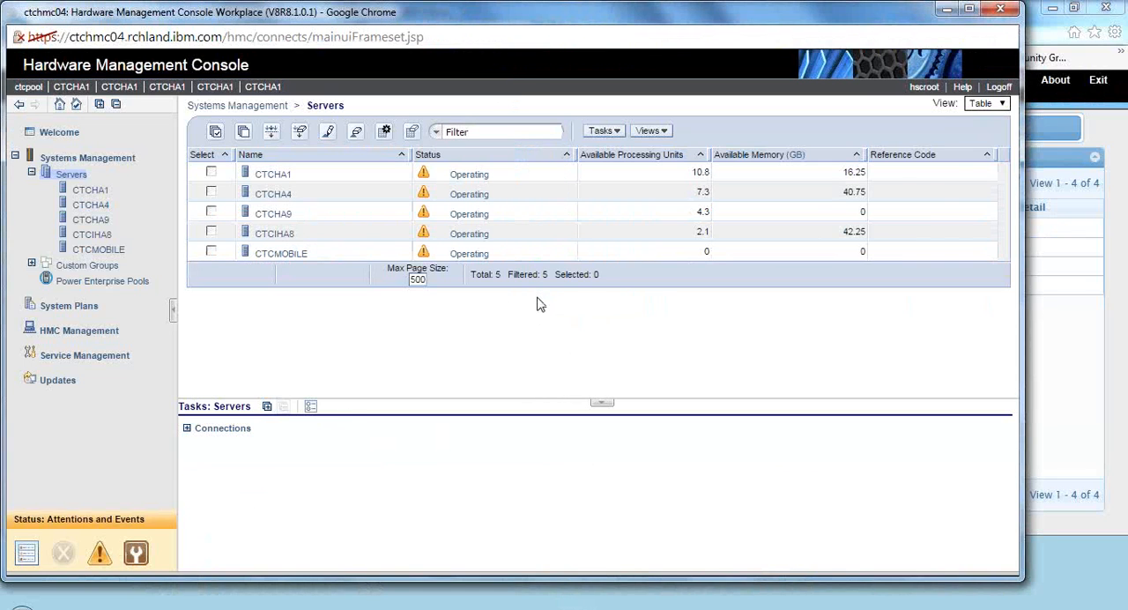
mouse_move(470, 210)
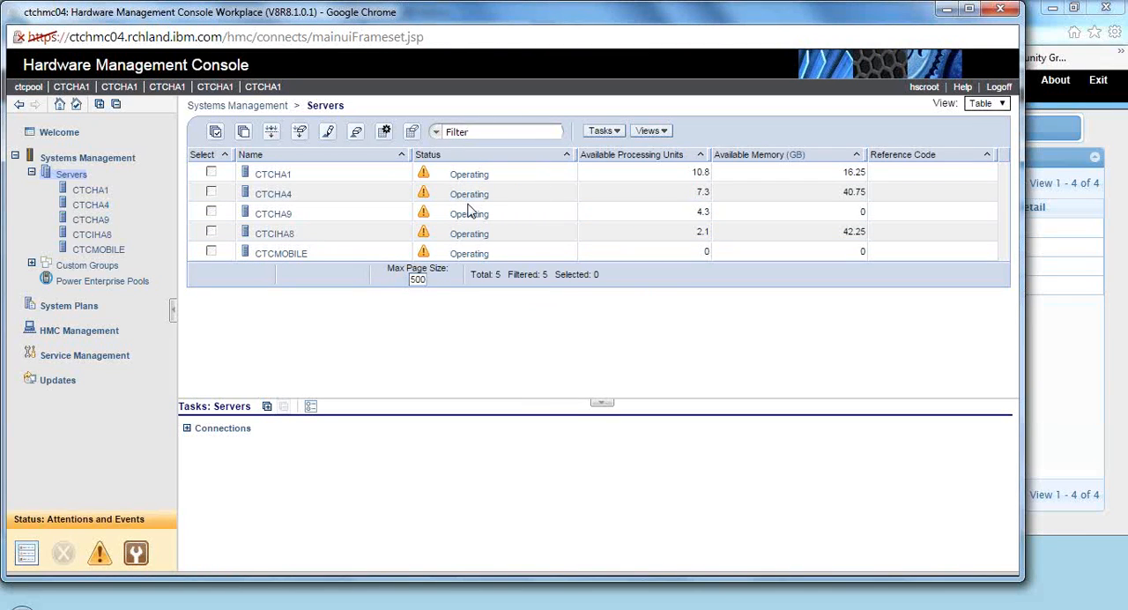
mouse_move(699, 260)
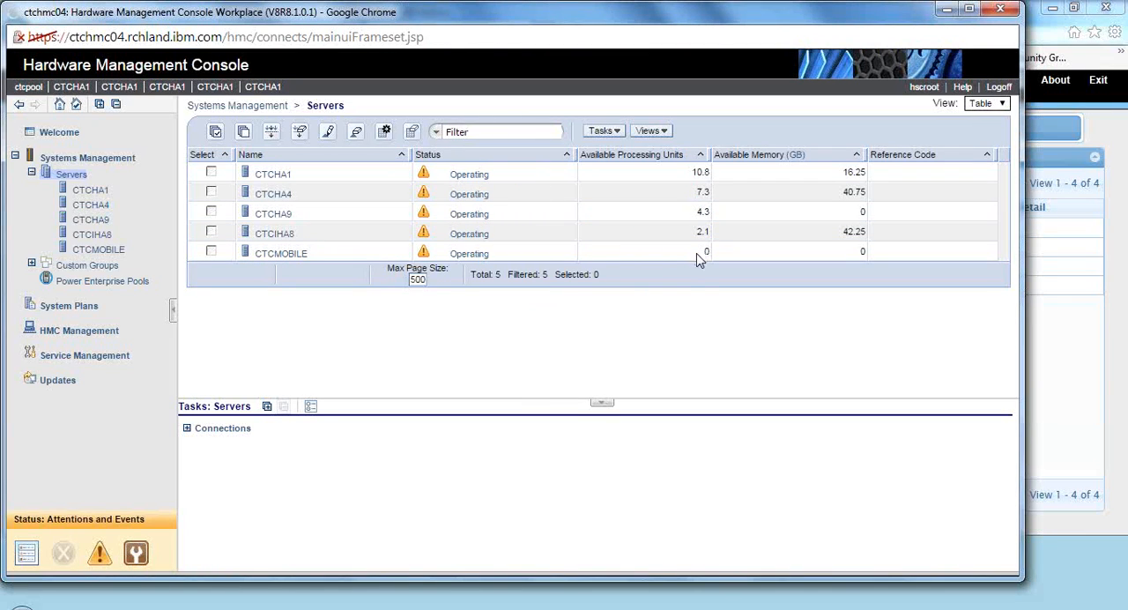